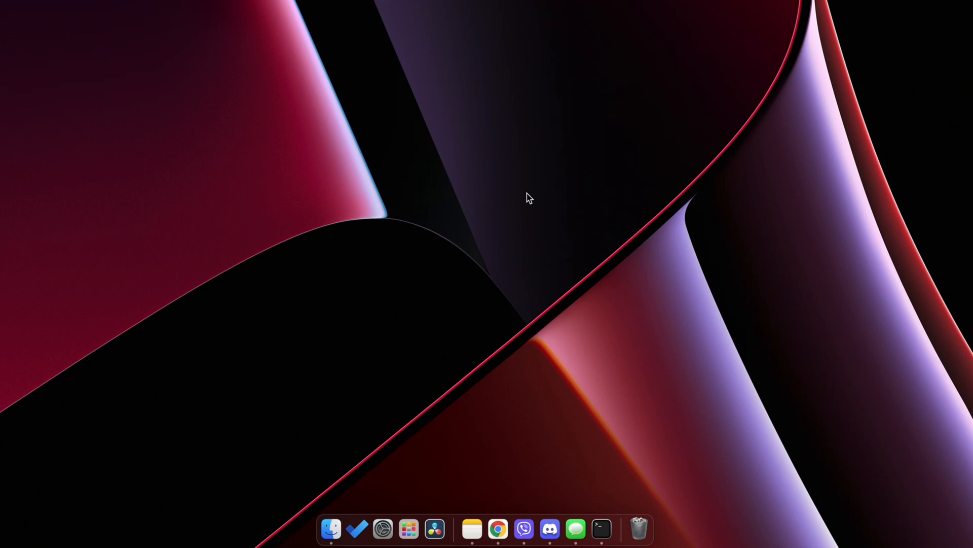
# Check Node reports v16.13.0 and npm reports 8.1.0, highlighting each version
pyautogui.write('t')
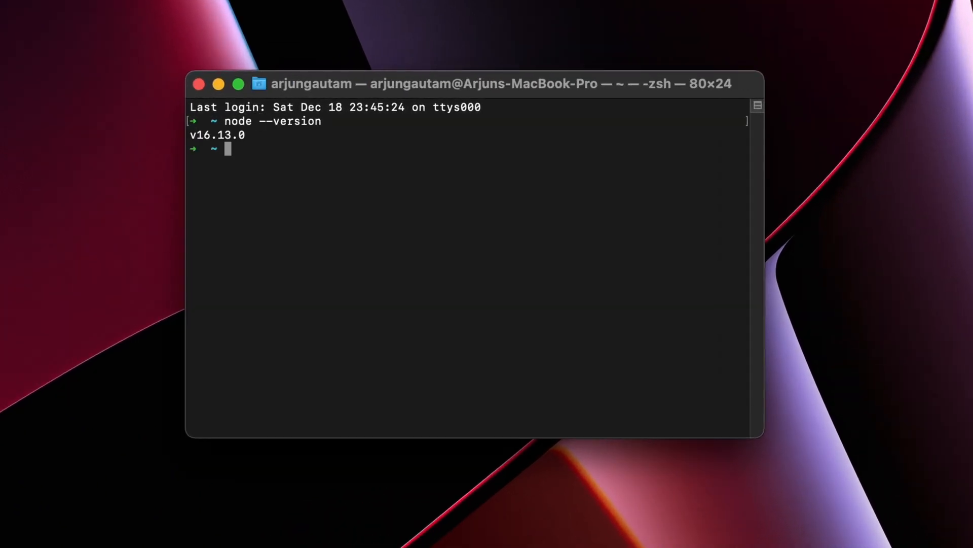
pyautogui.doubleClick(215, 135)
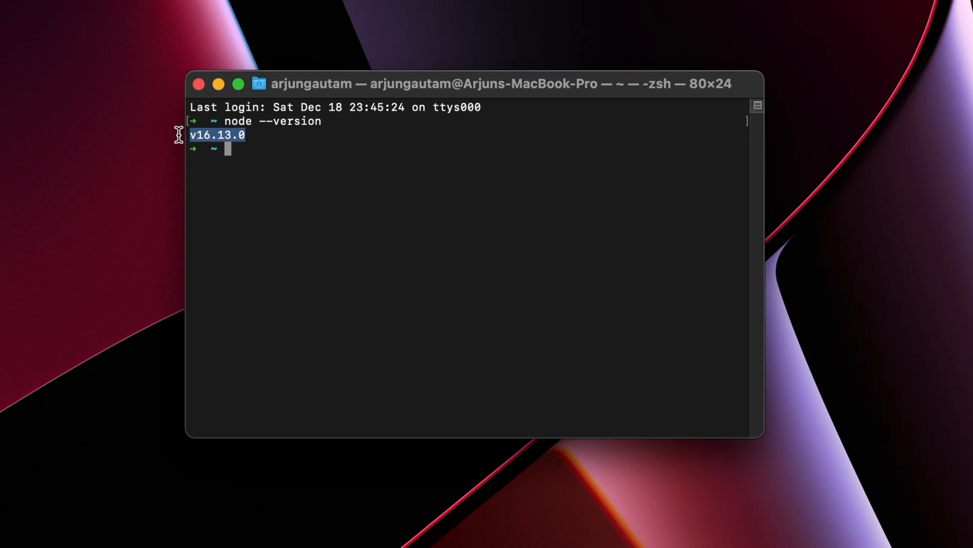
pyautogui.moveTo(179, 135)
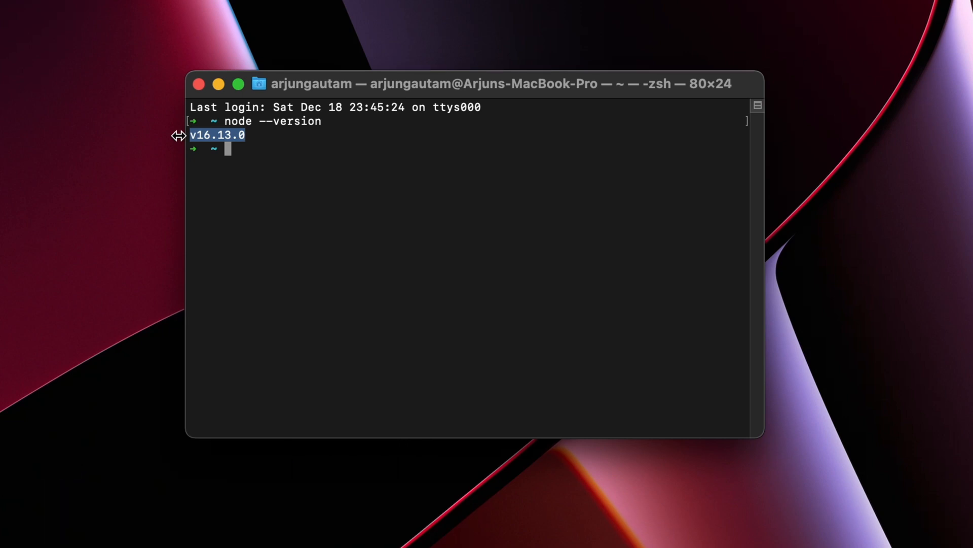
pyautogui.write('npm --version')
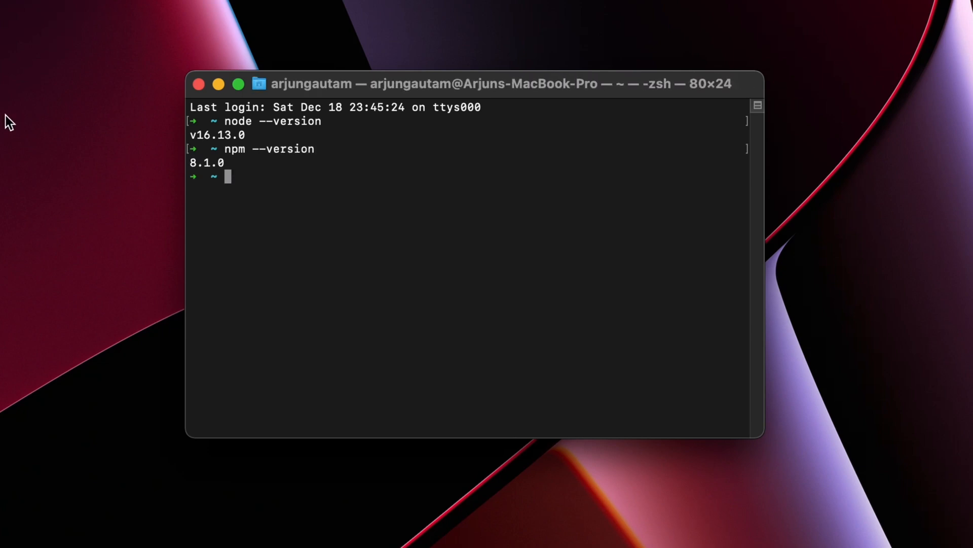
pyautogui.doubleClick(206, 162)
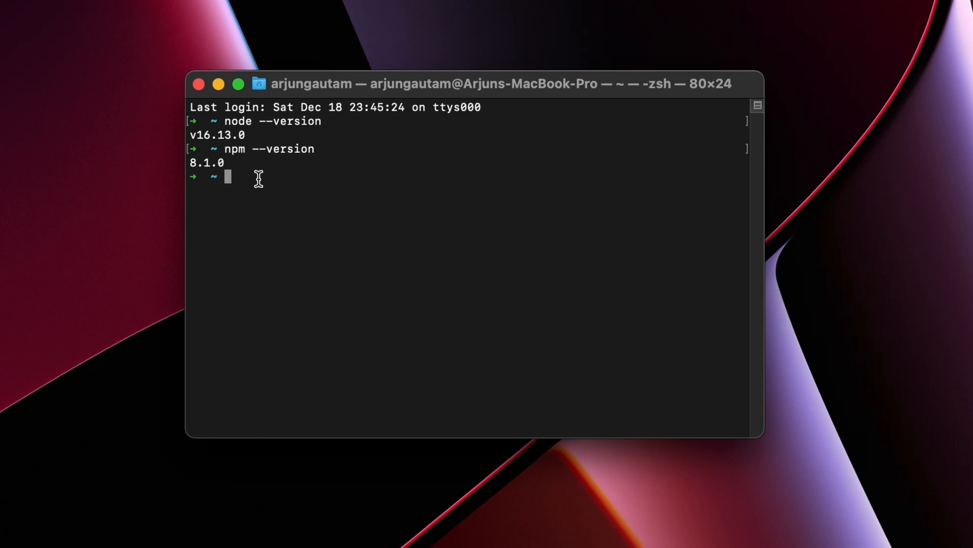
pyautogui.write('sudo np')
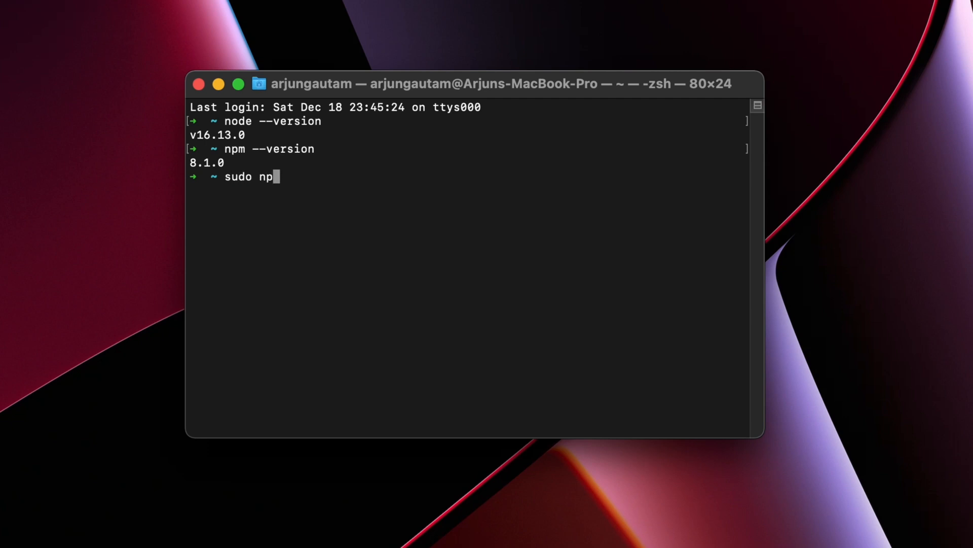
pyautogui.write('m install')
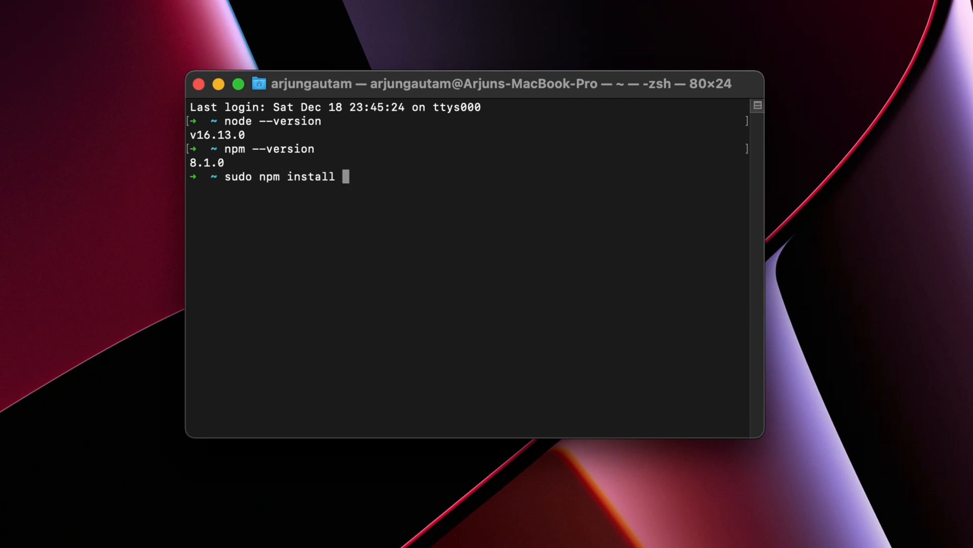
pyautogui.write('-g')
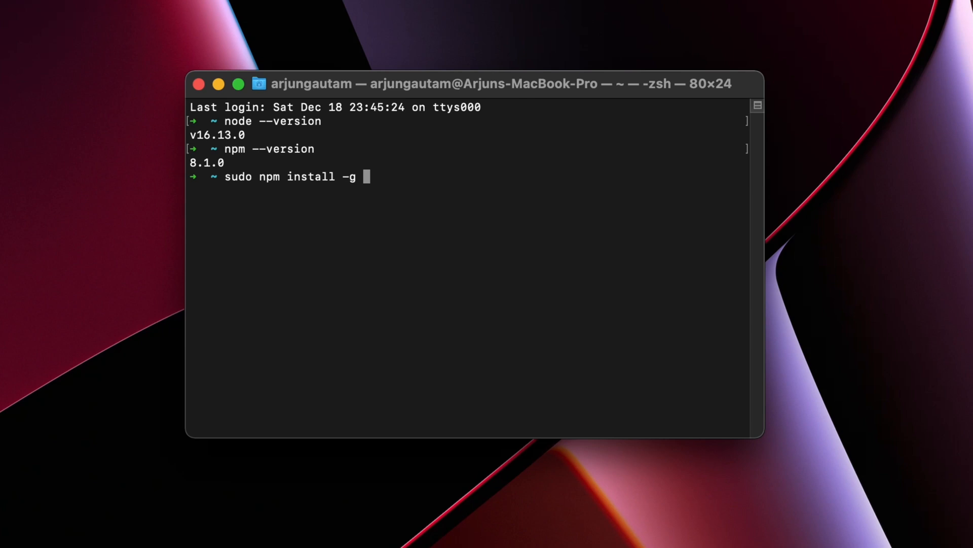
pyautogui.write('@an')
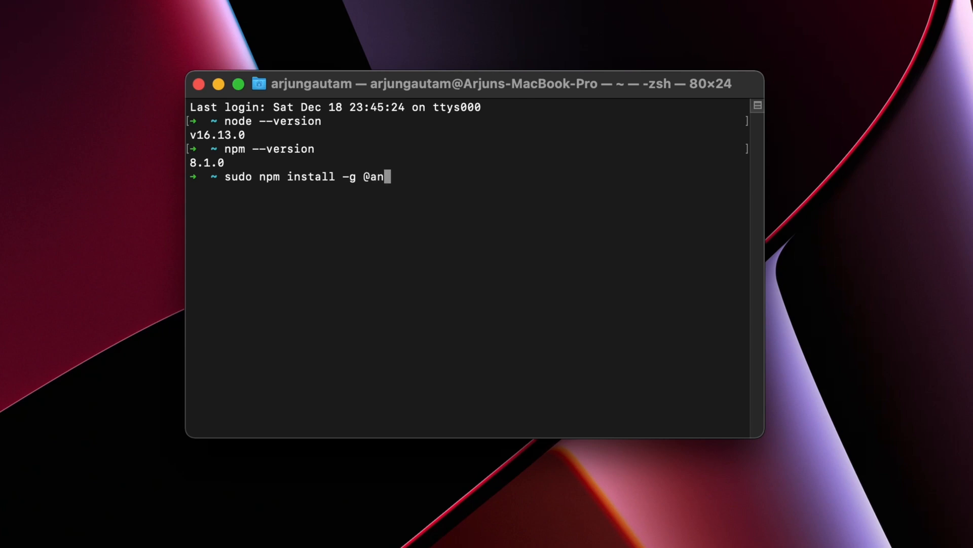
pyautogui.write('gular/c')
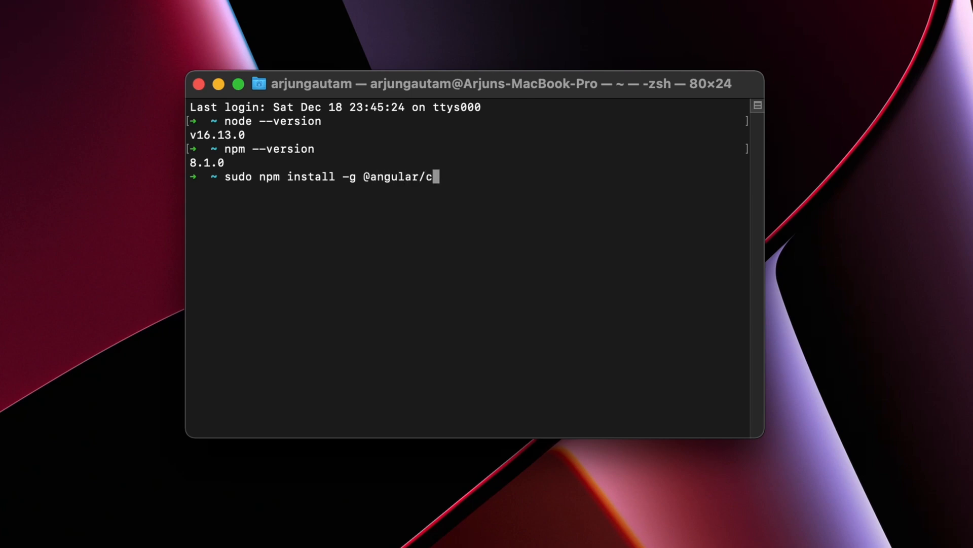
pyautogui.write('li')
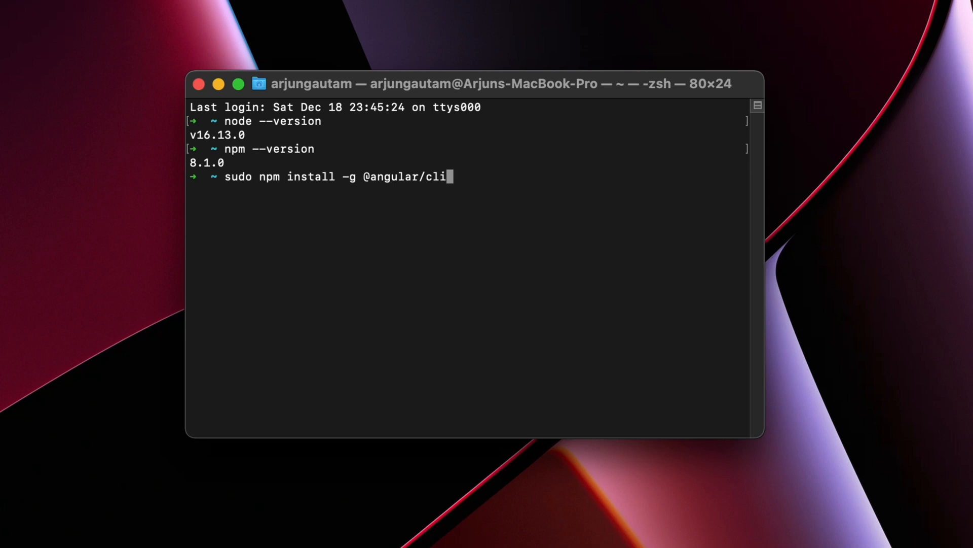
pyautogui.press('Return')
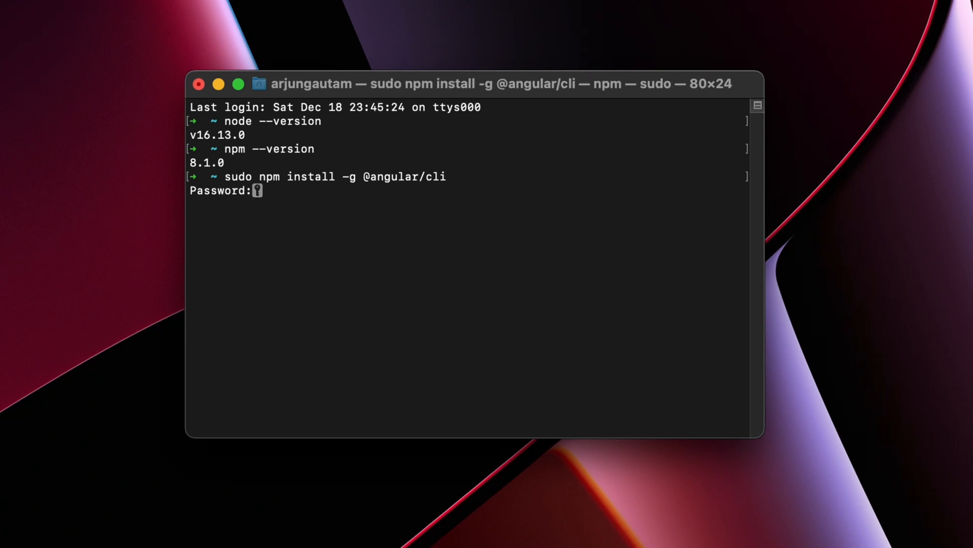
pyautogui.press('Return')
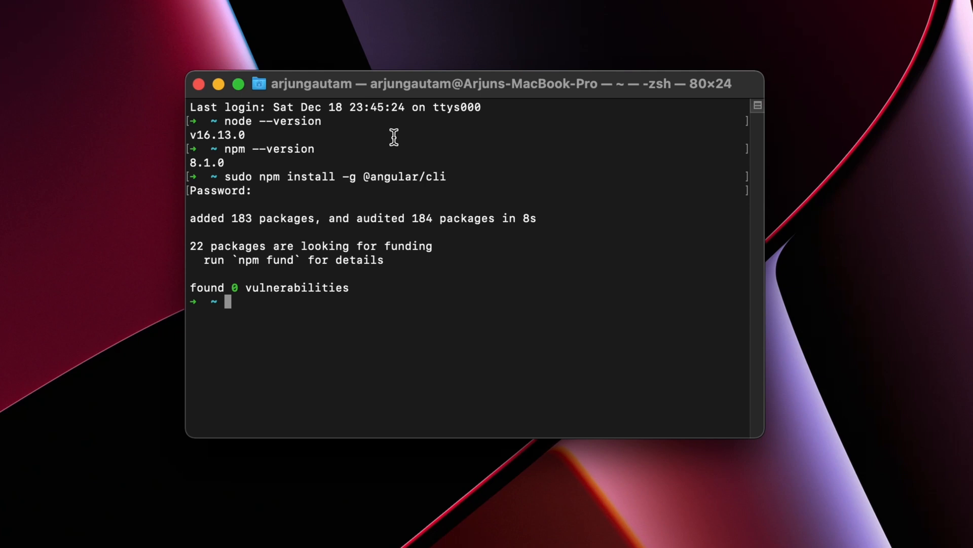
# Run ng --version to see Angular CLI 13.1.2, then begin the ng new command
pyautogui.write('ng -')
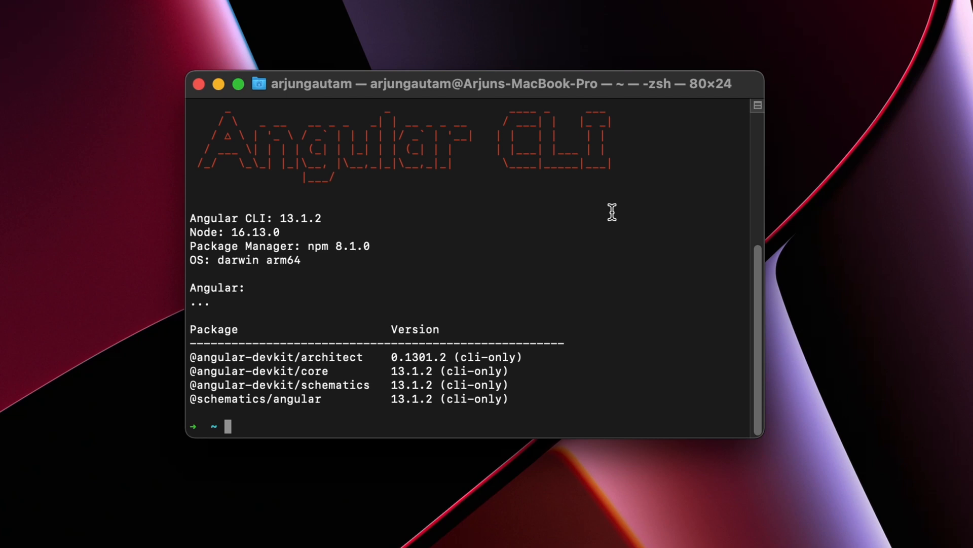
pyautogui.write('ng new')
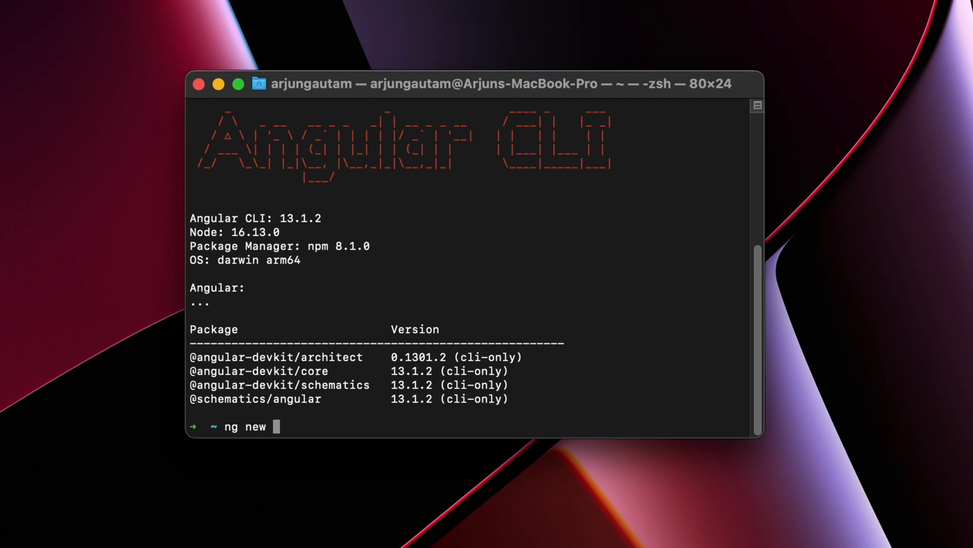
# Create the my-app project with routing enabled and CSS as the stylesheet format
pyautogui.write('my-app')
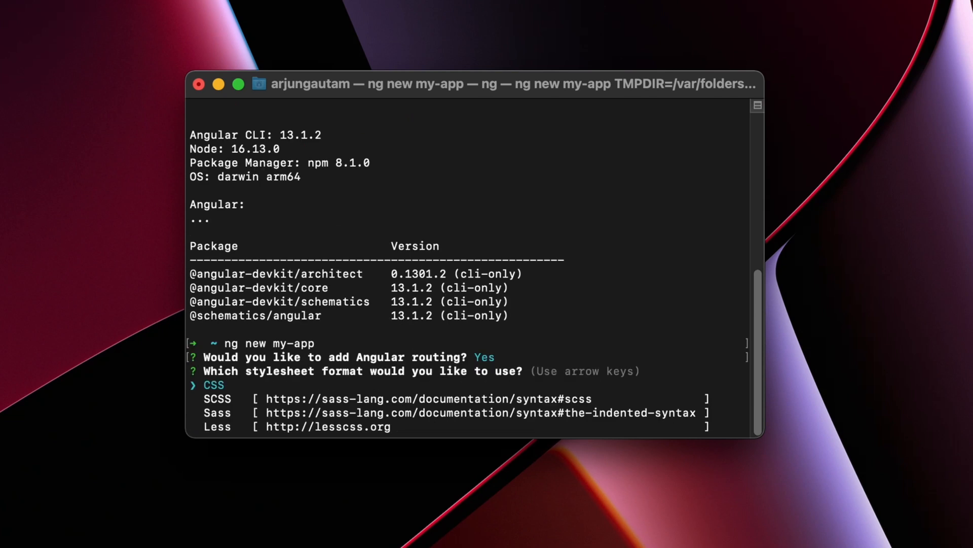
pyautogui.press('Return')
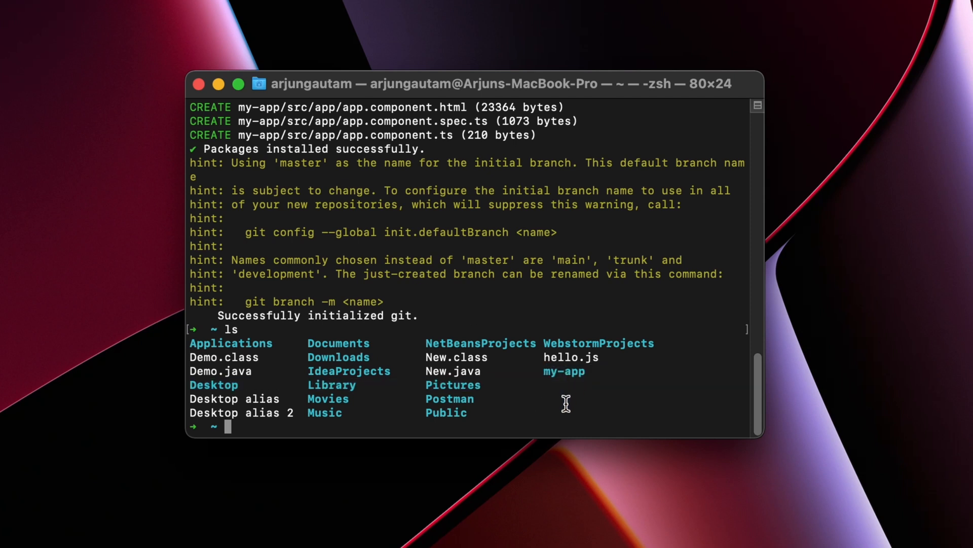
# Change the working directory to the my-app project folder
pyautogui.write('cd')
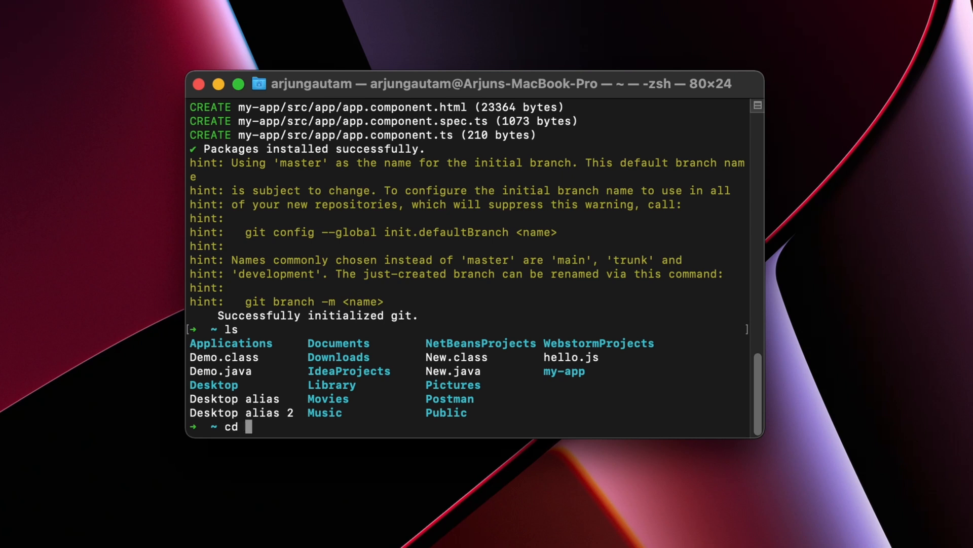
pyautogui.write('my-app')
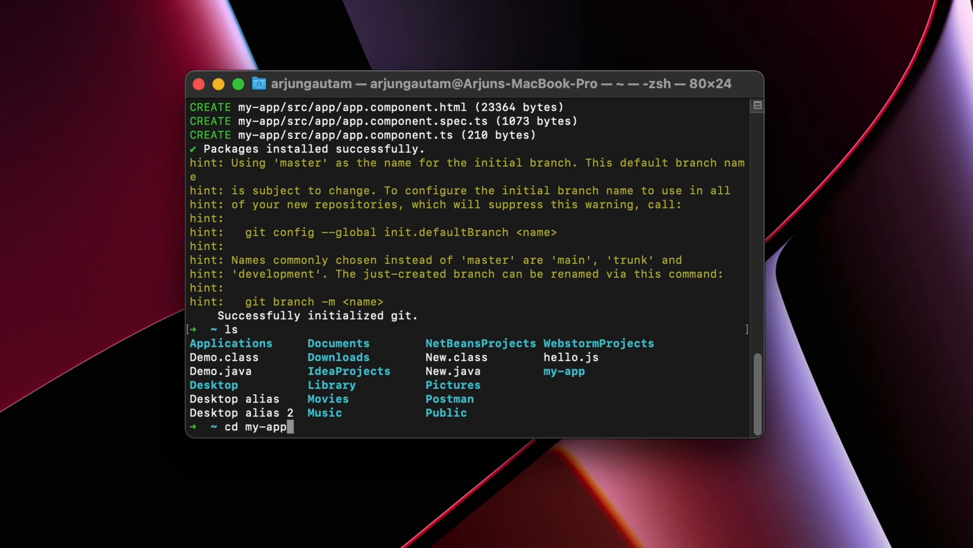
pyautogui.press('Return')
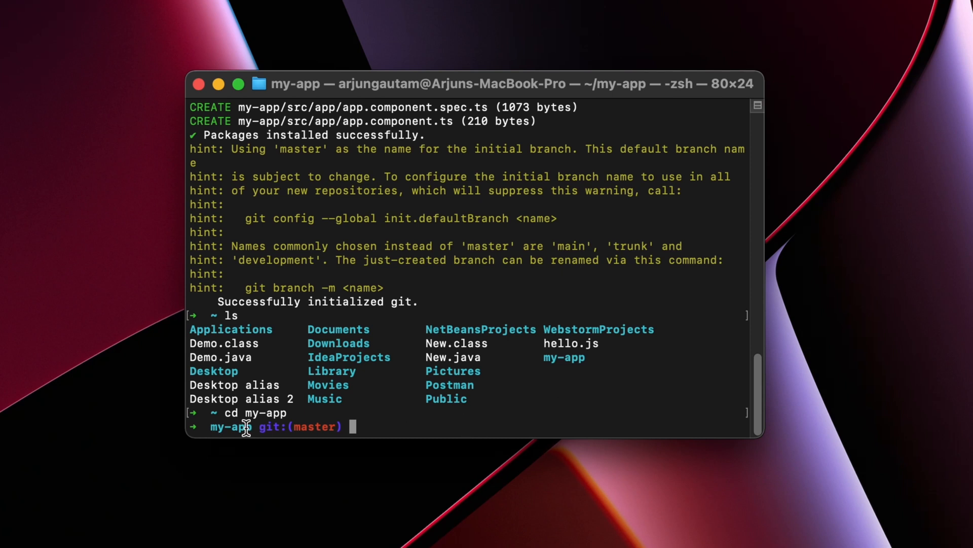
pyautogui.moveTo(389, 433)
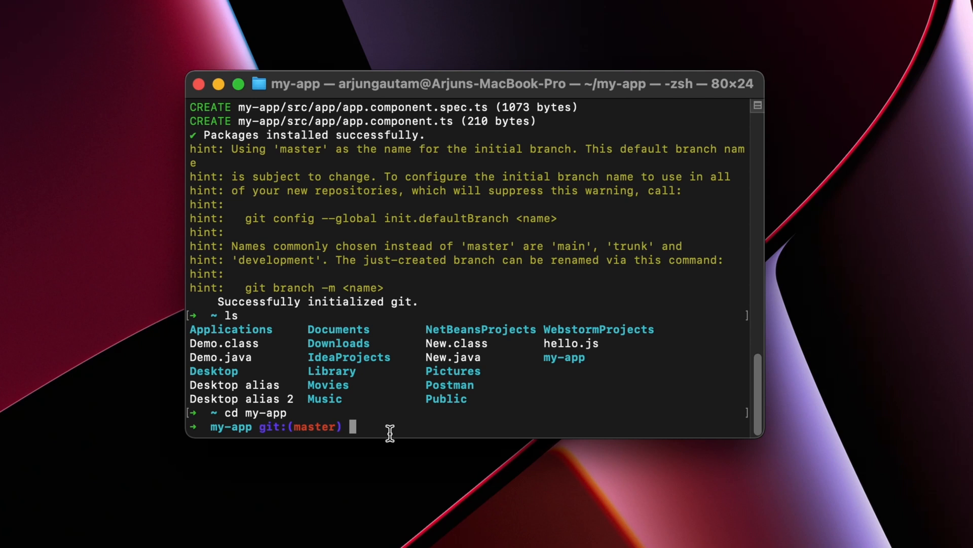
# Run ng serve so my-app compiles and listens on localhost:4200
pyautogui.write('ng ser')
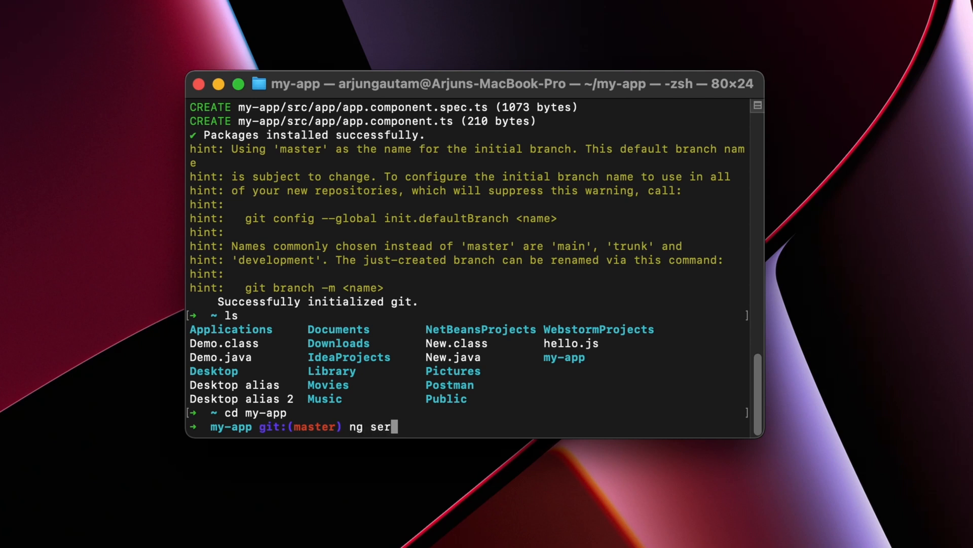
pyautogui.press('Return')
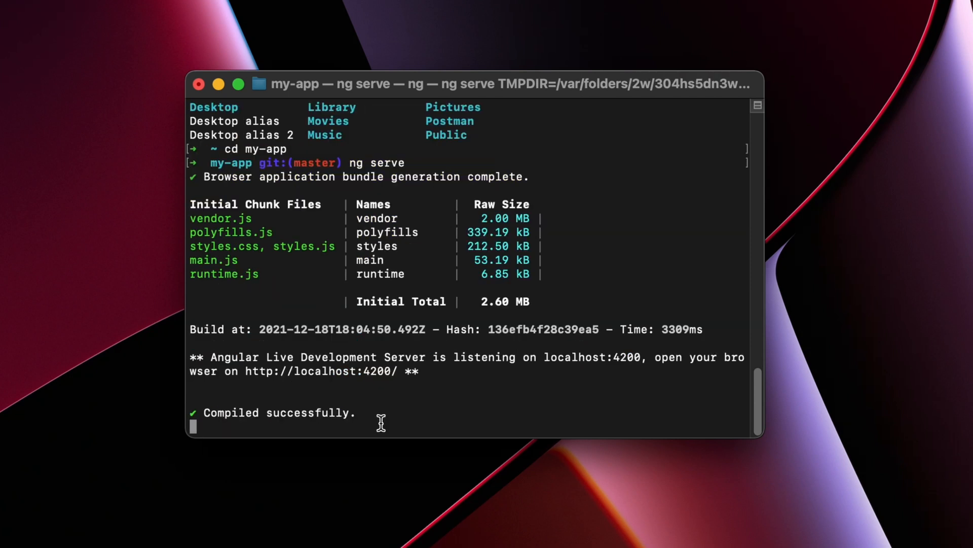
pyautogui.moveTo(319, 377)
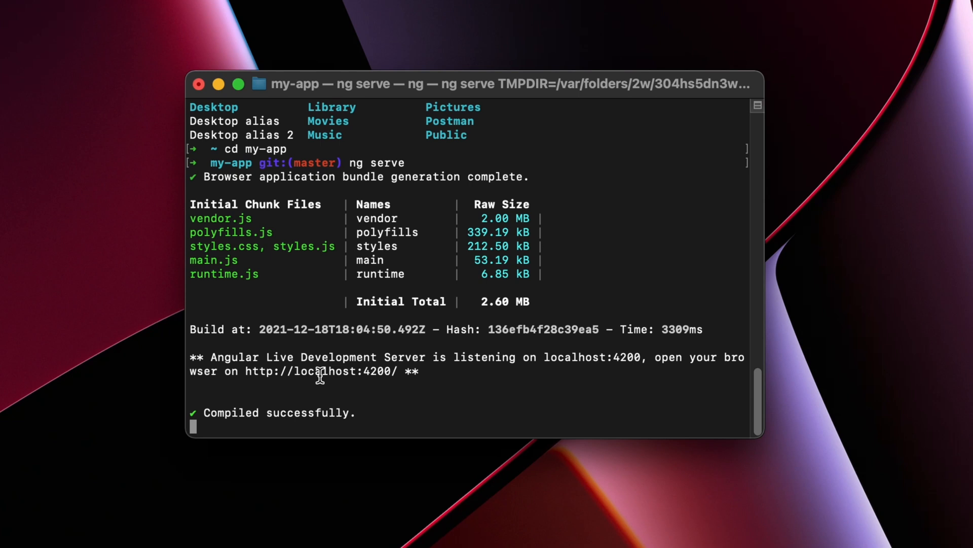